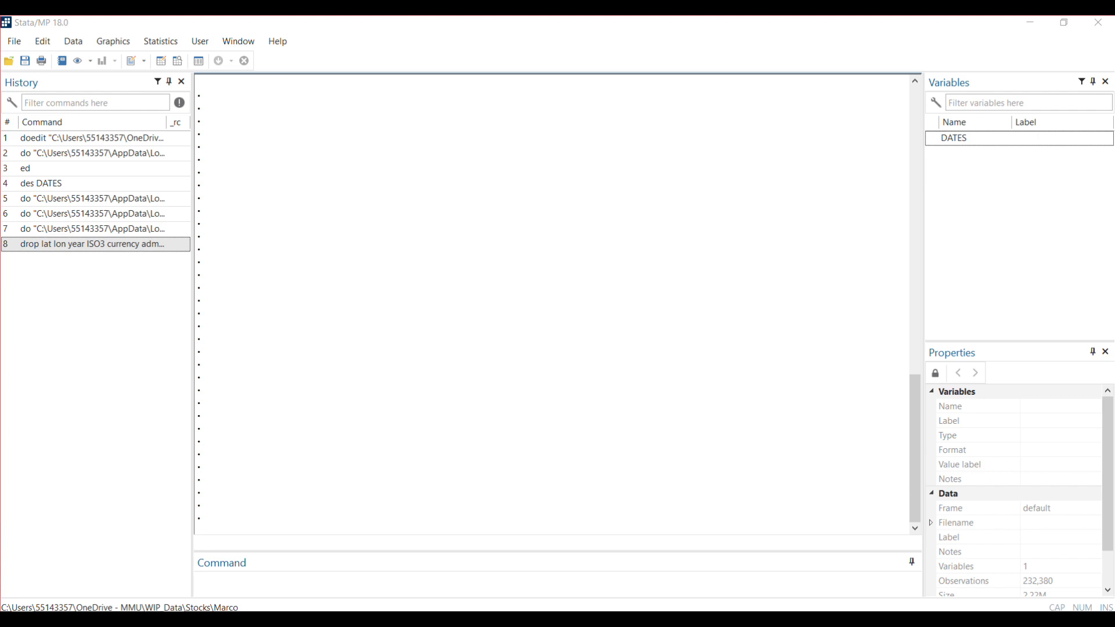
mouse_move(215, 521)
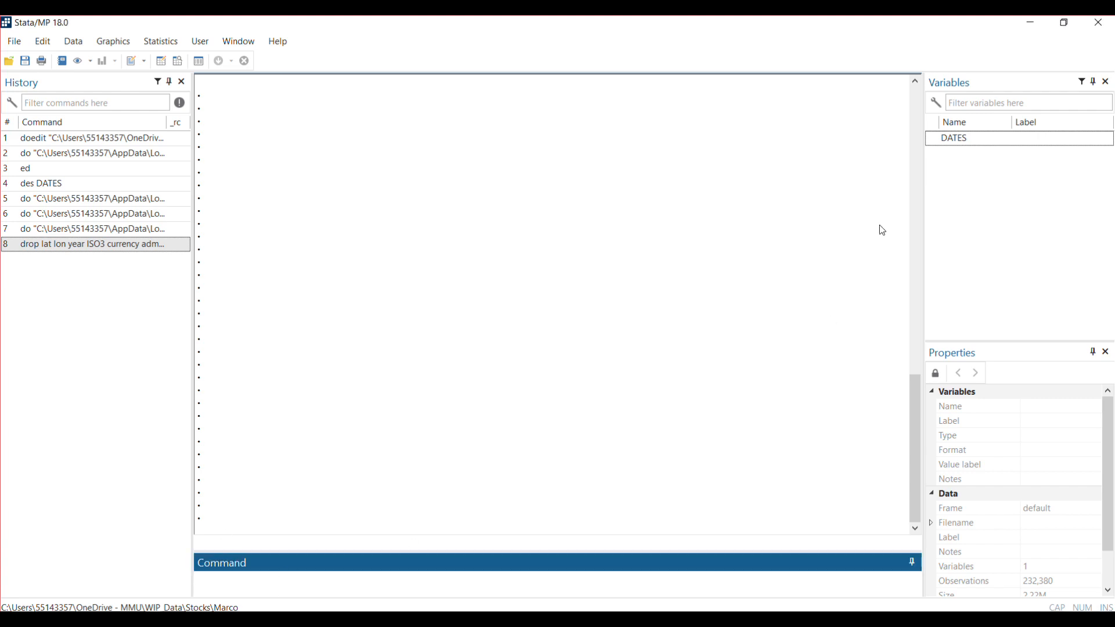
Browse the DATES values in the Data Editor with the ed command
text(ed)
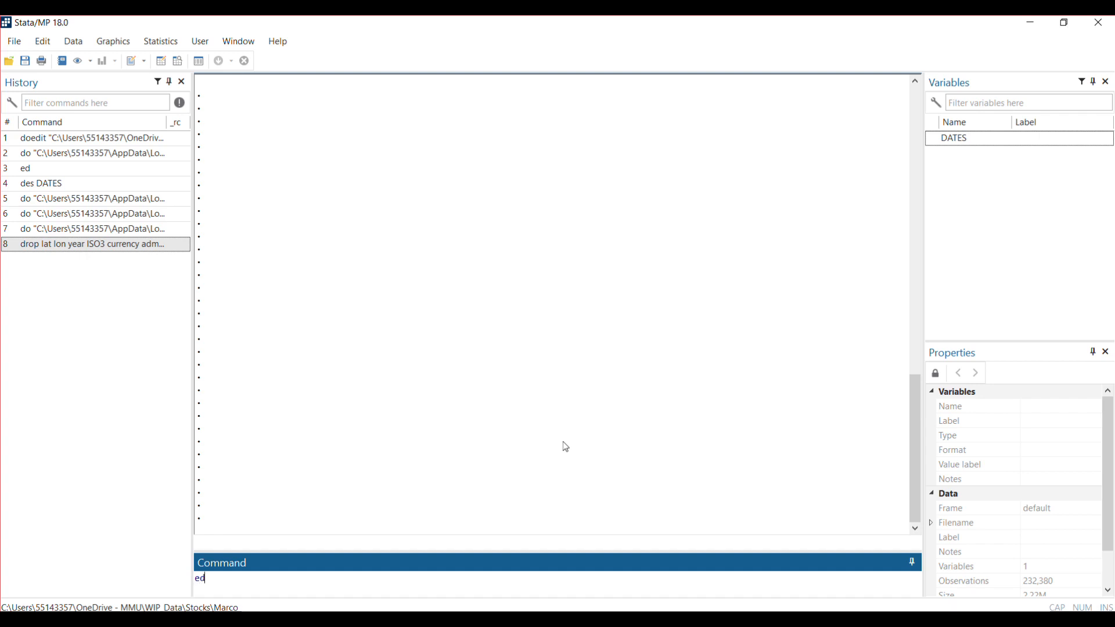
key(Return)
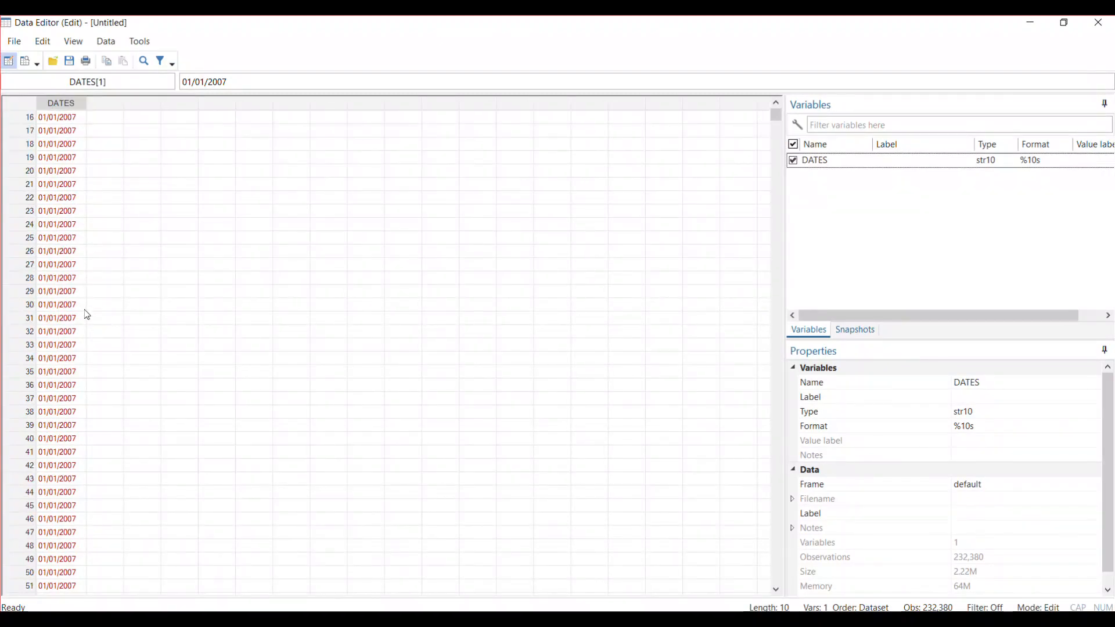
scroll(down, 3)
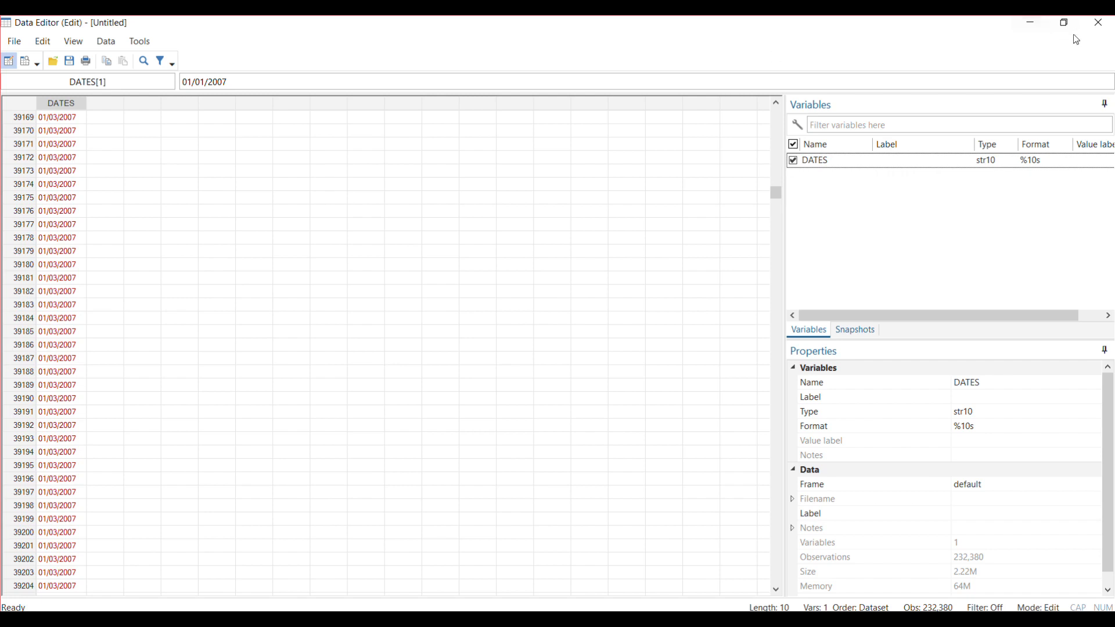
mouse_move(81, 190)
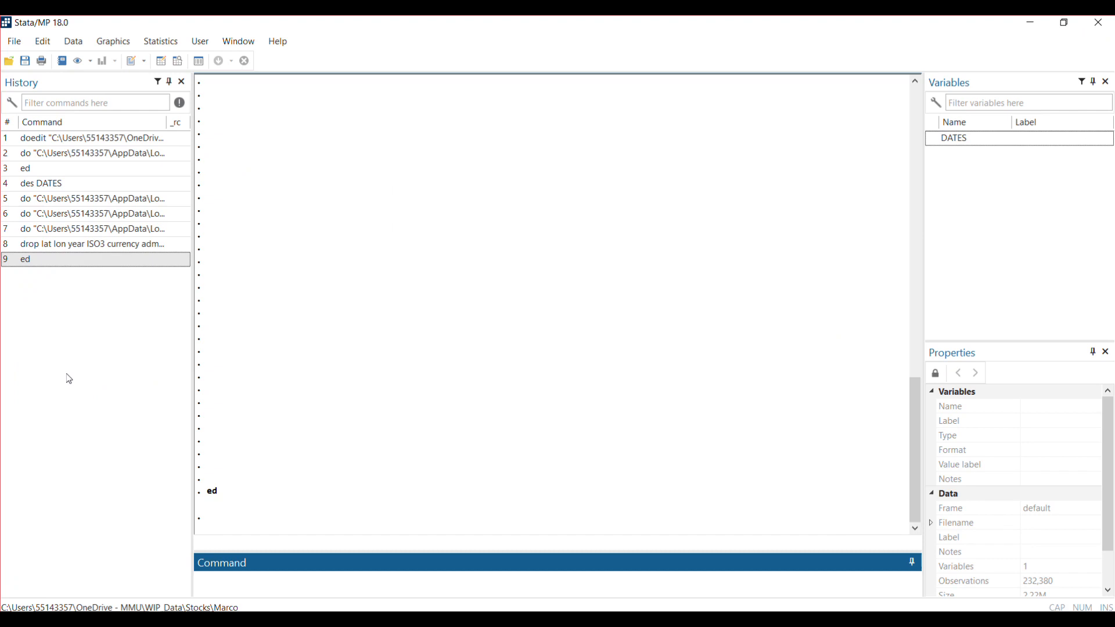
mouse_move(71, 187)
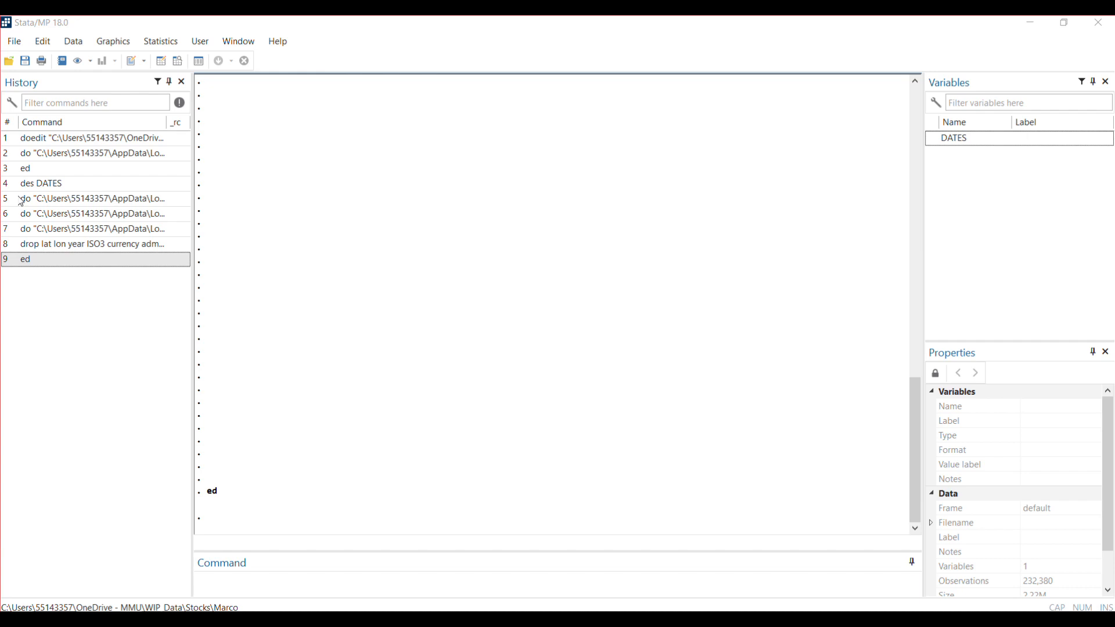
mouse_move(438, 362)
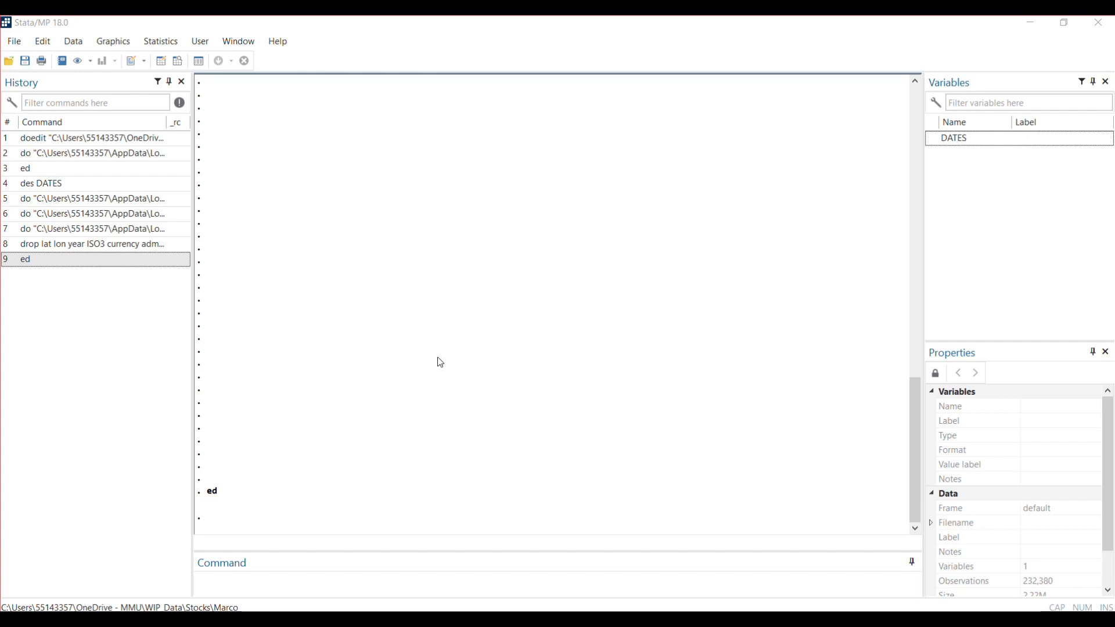
mouse_move(339, 490)
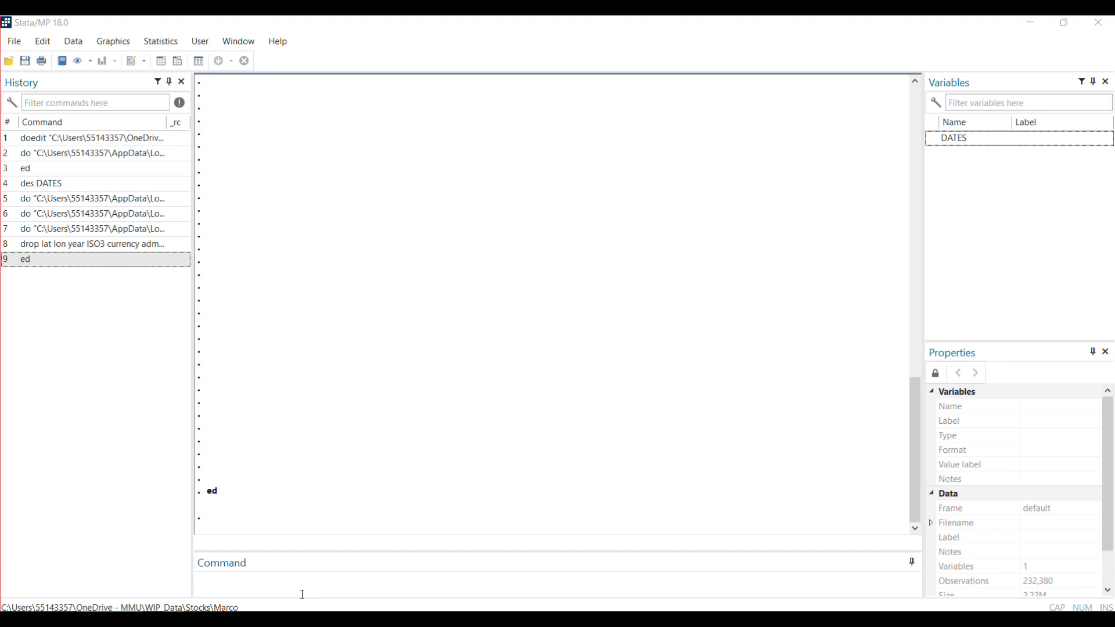
Describe DATES and mark its str10 storage type in the output
text(de)
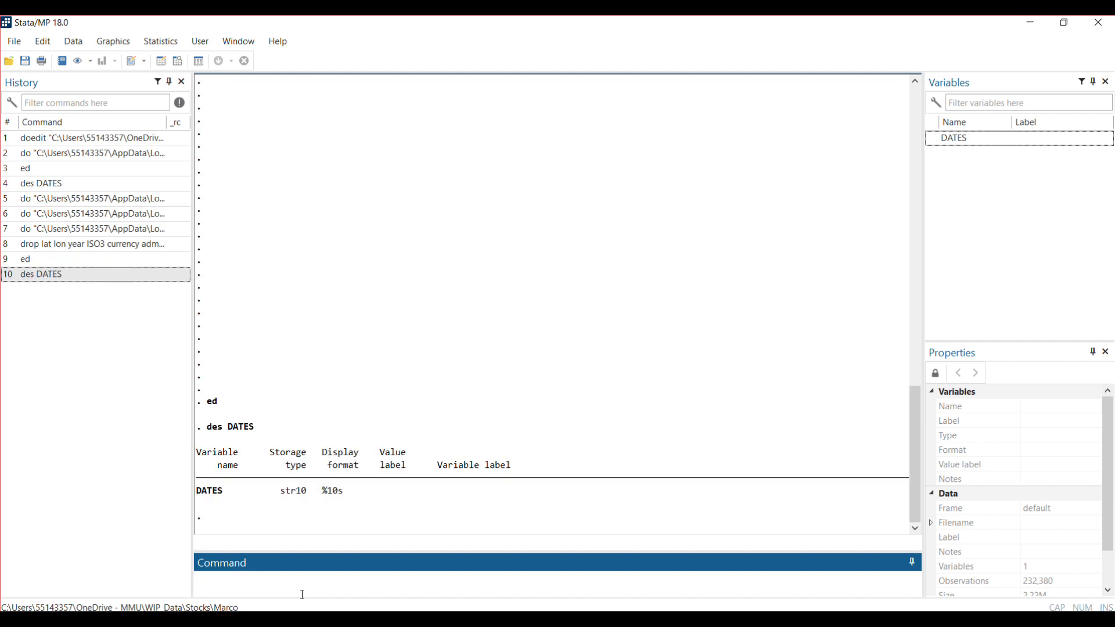
double_click(293, 490)
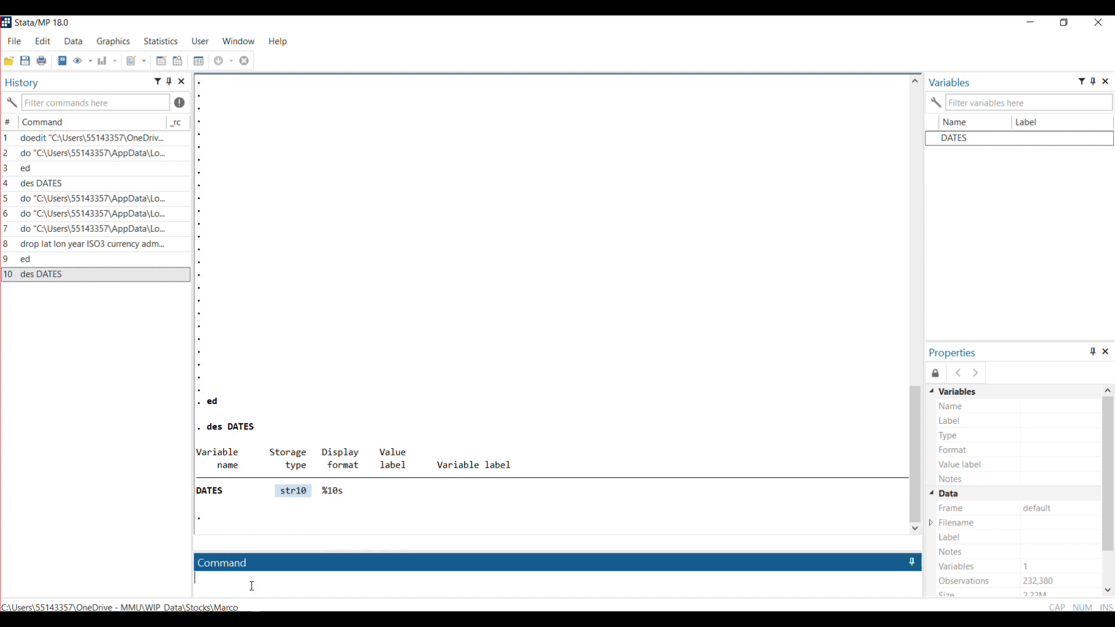
Generate monthly = date(DATES, "DMY") converting the strings to daily dates
text(gen monthly = date(DATES, "DMY"))
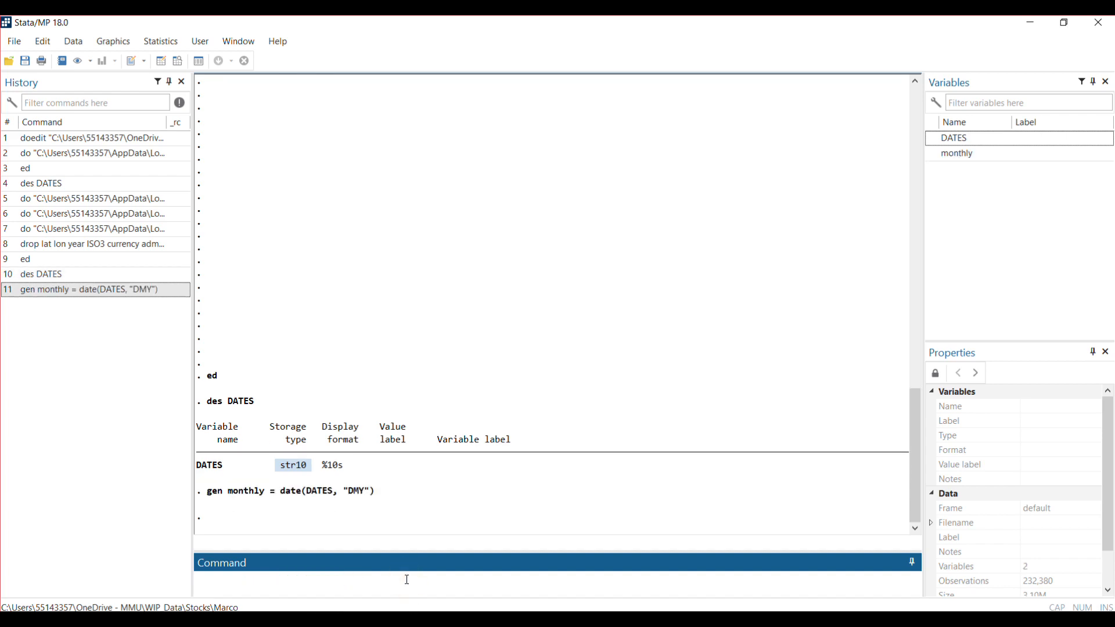
text(e)
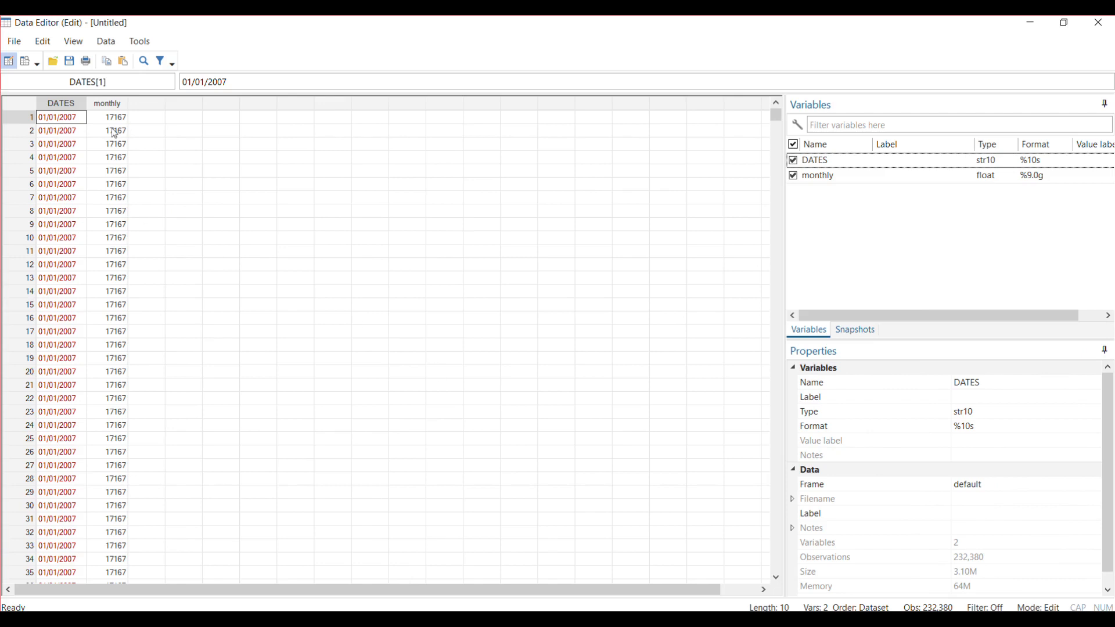
mouse_move(115, 188)
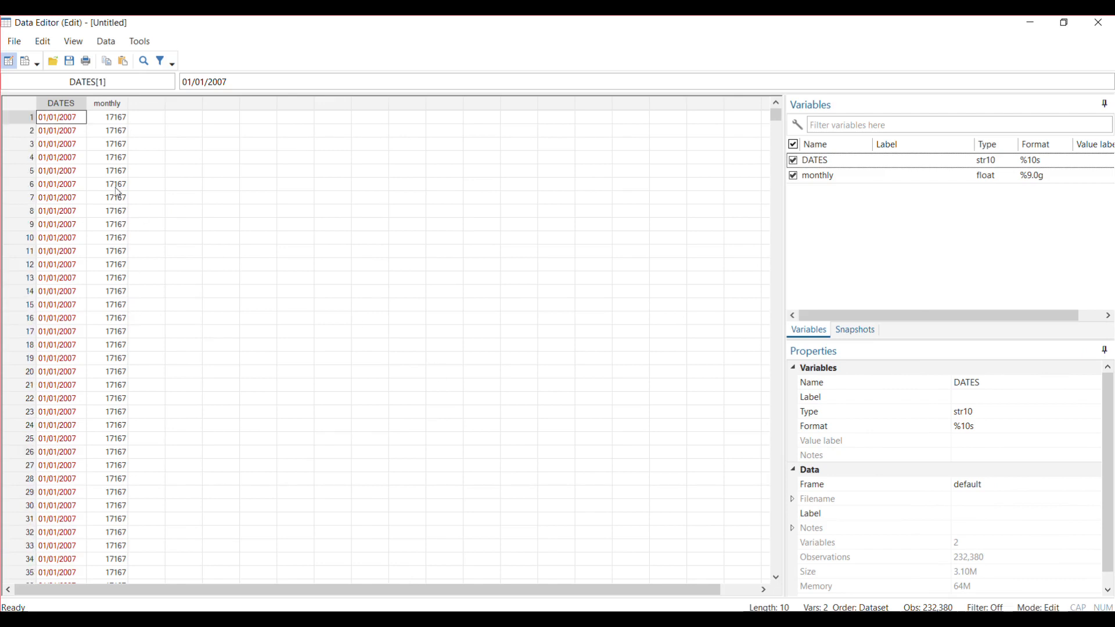
Scroll the Data Editor to check monthly values such as 17167 and 17226
scroll(down, 3)
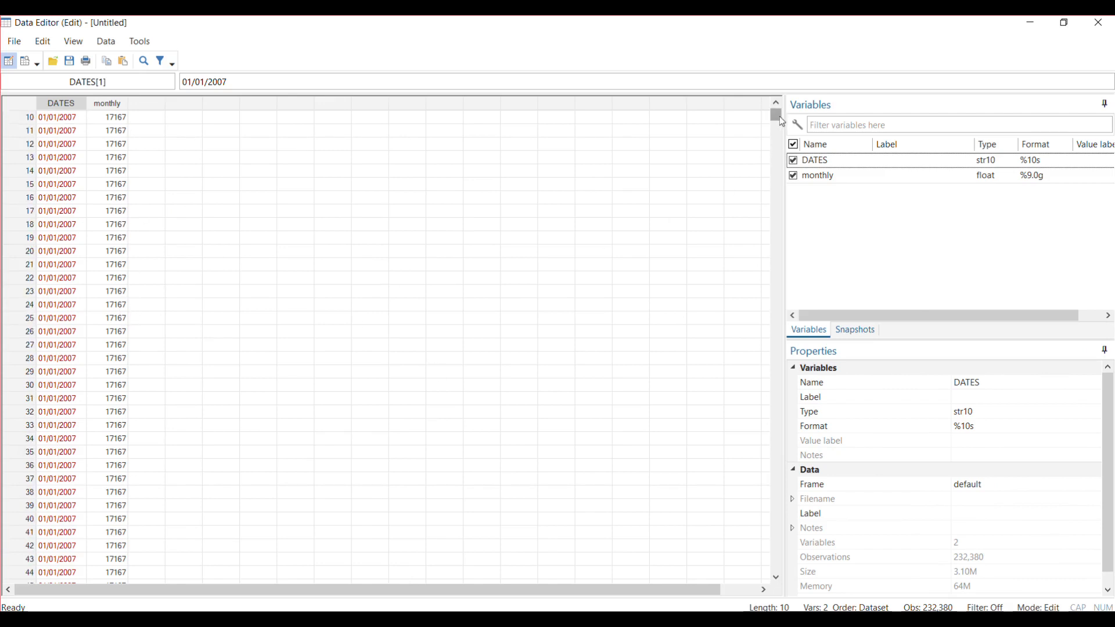
drag(776, 115, 776, 190)
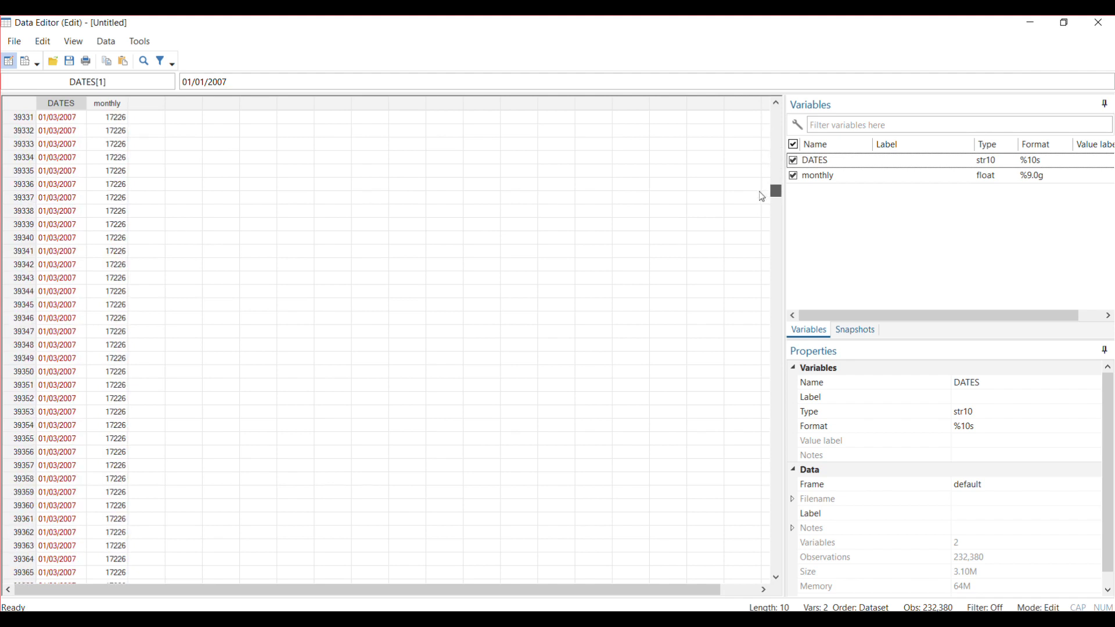
scroll(down, 3)
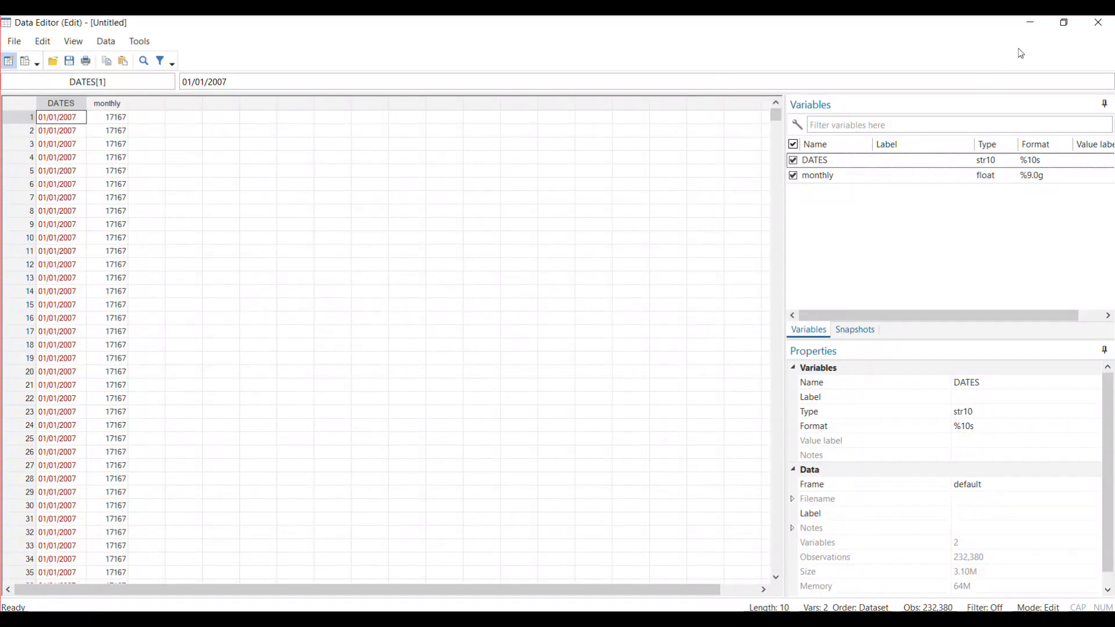
mouse_move(952, 72)
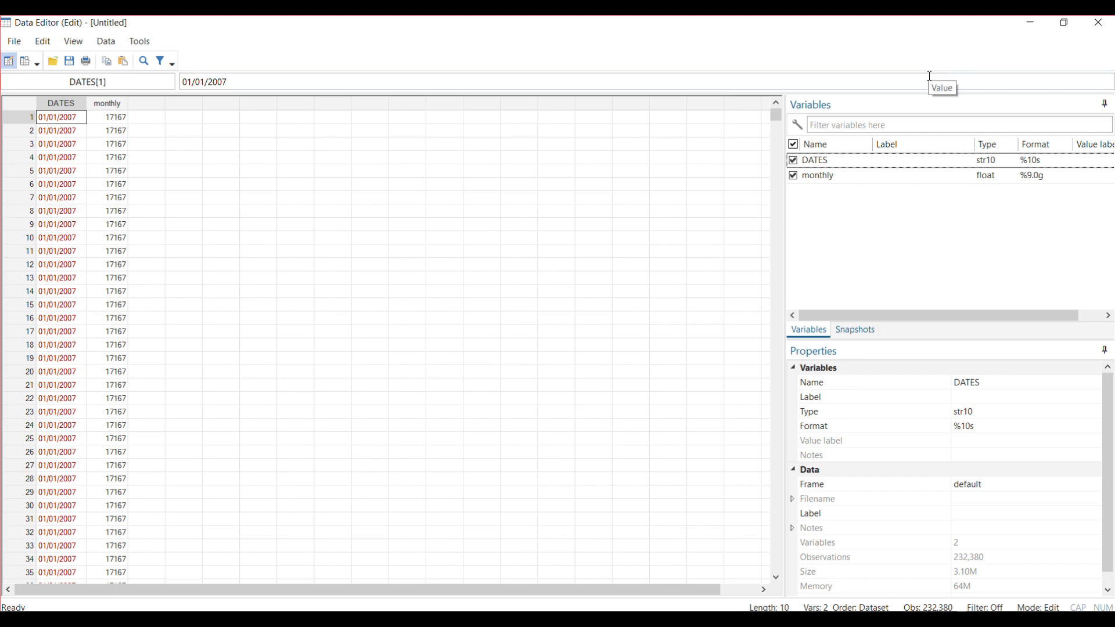
mouse_move(1064, 23)
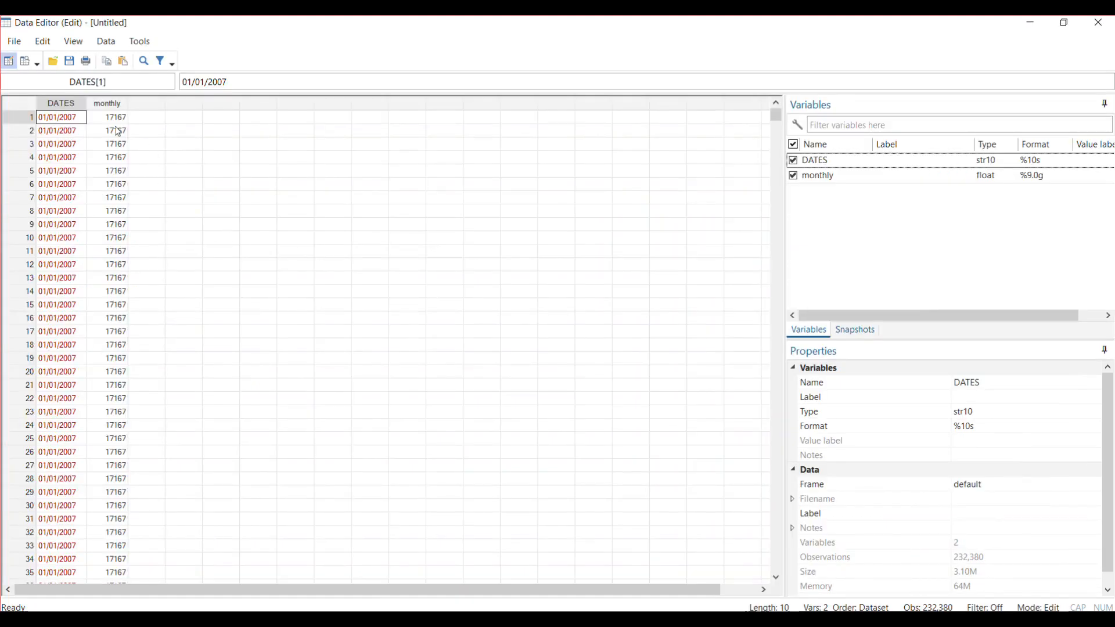
scroll(down, 3)
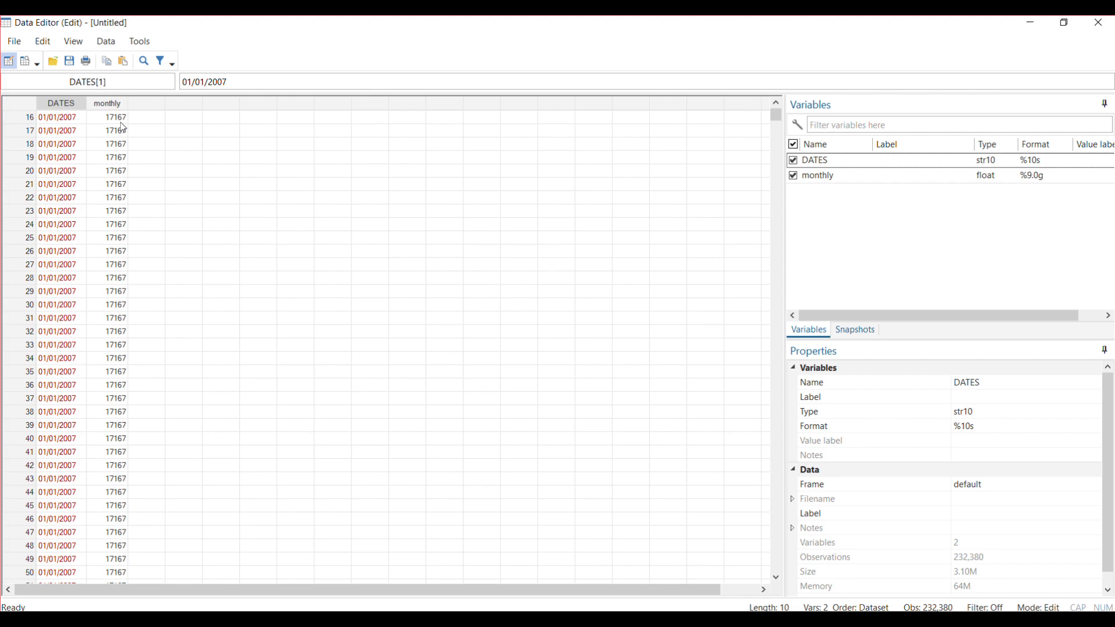
scroll(down, 3)
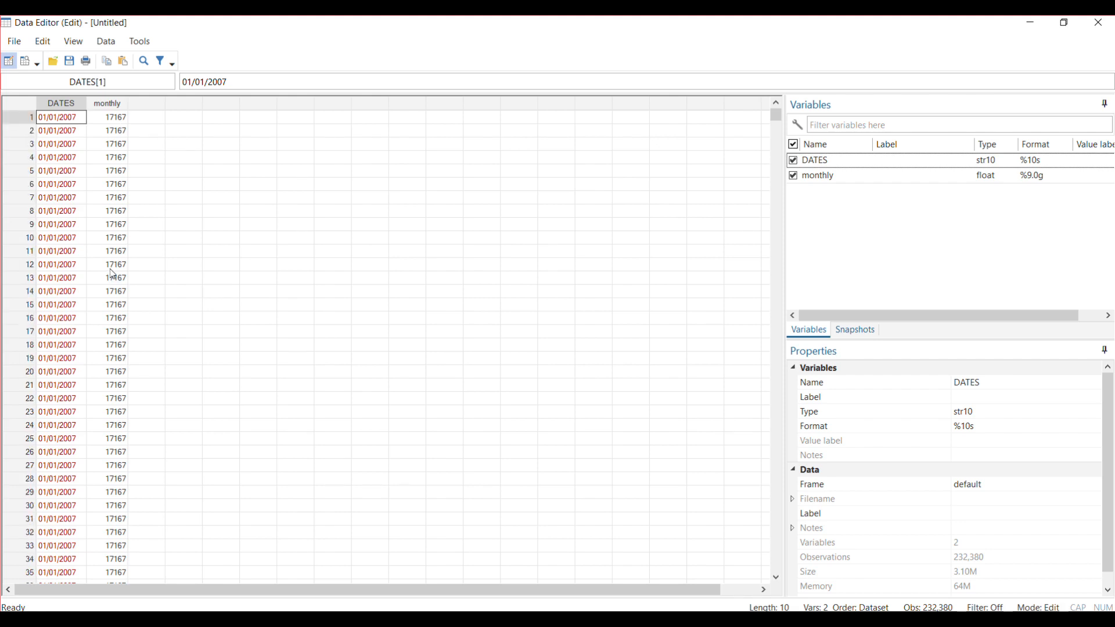
mouse_move(110, 134)
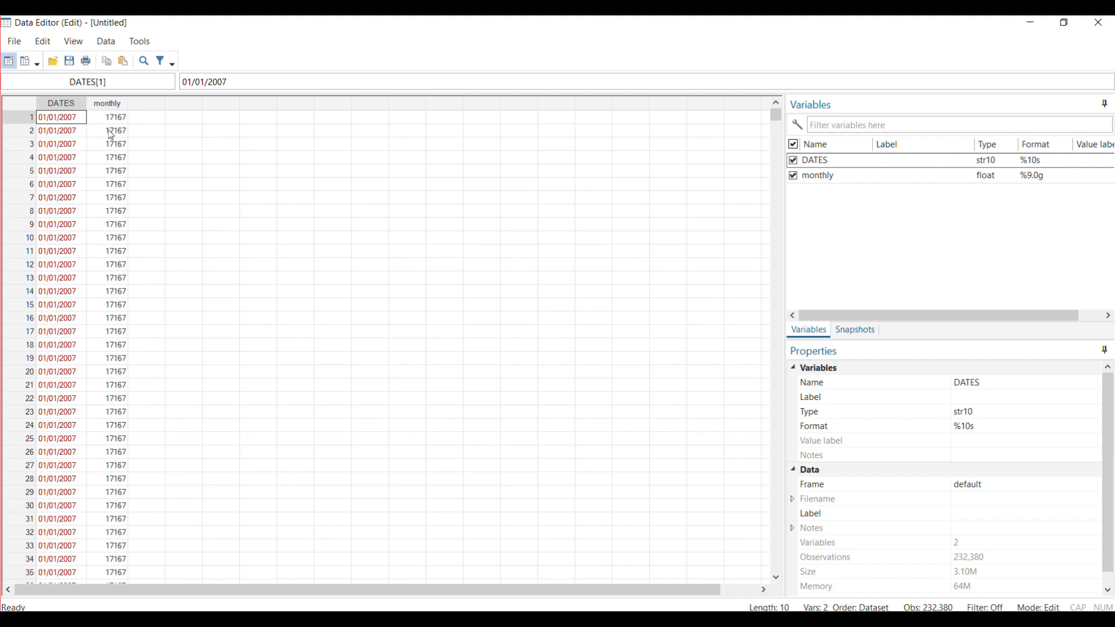
mouse_move(1051, 45)
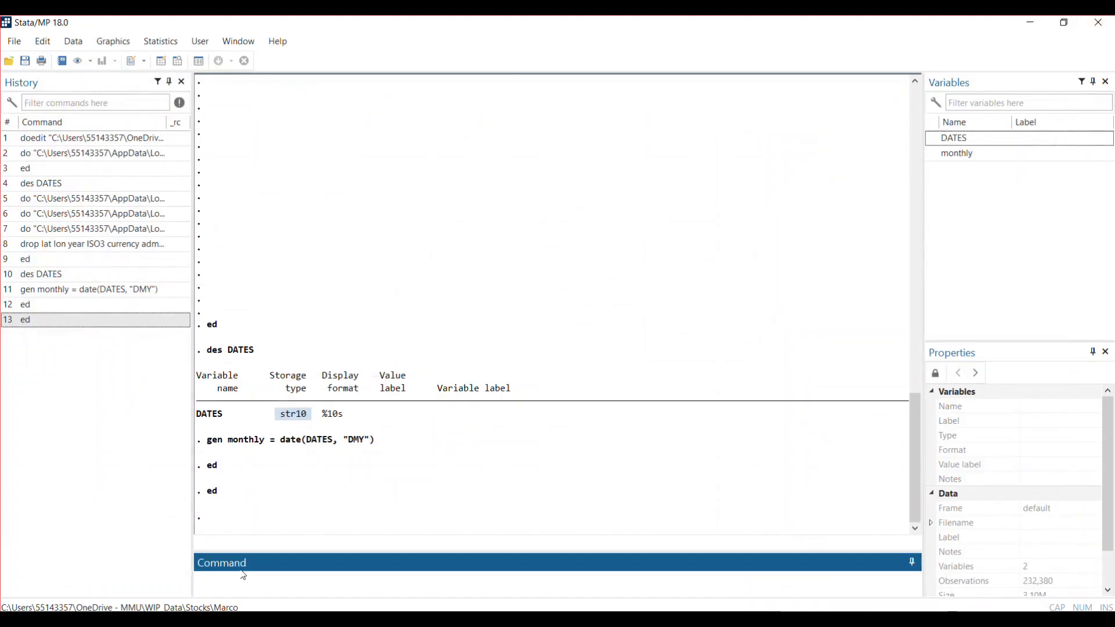
Generate dm = mofd(monthly) holding each date's month (564 for 01/01/2007)
text(gen dm = mofd(monthly))
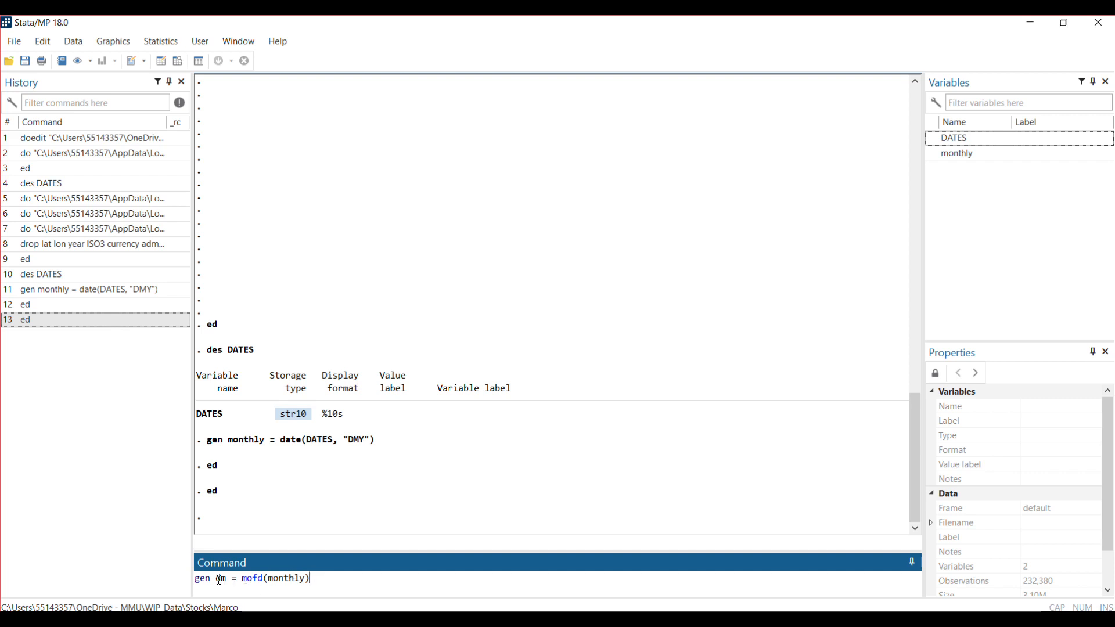
key(Return)
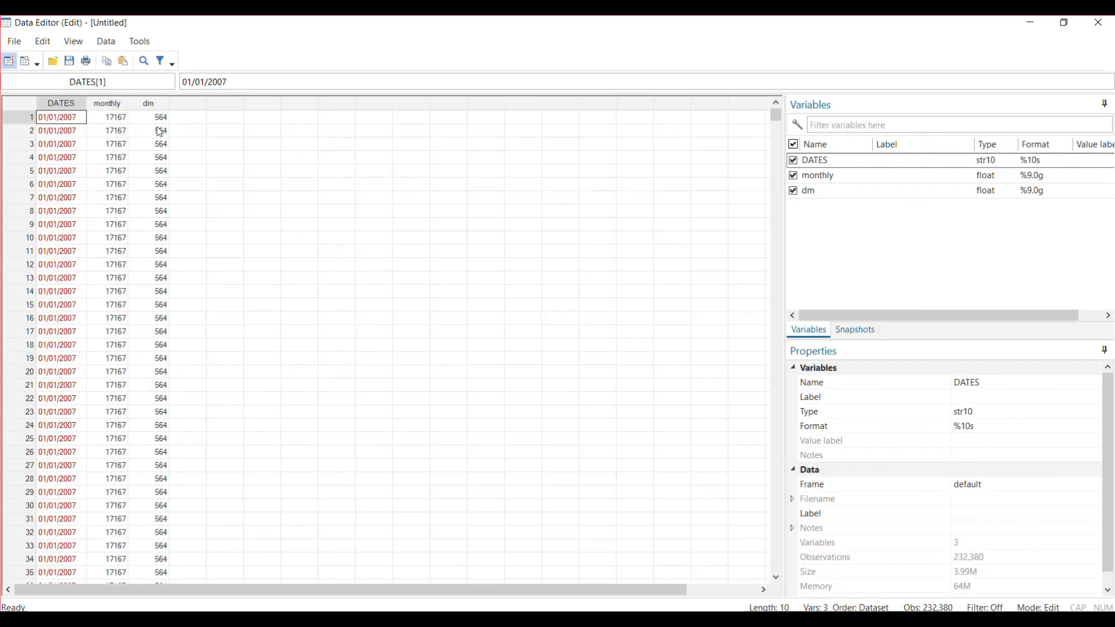
mouse_move(158, 117)
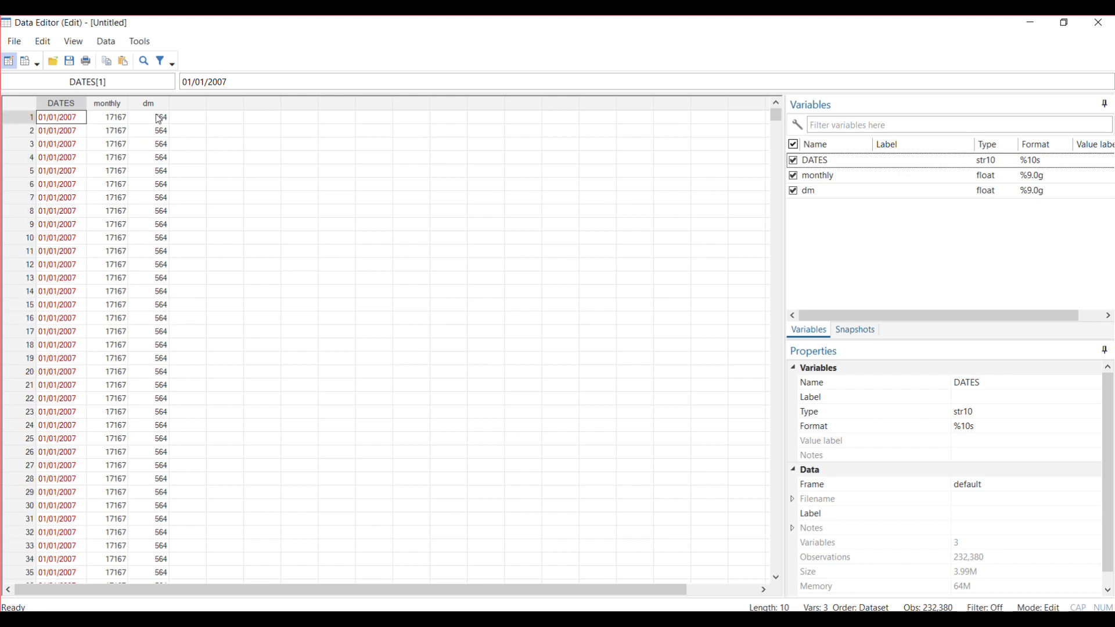
mouse_move(694, 188)
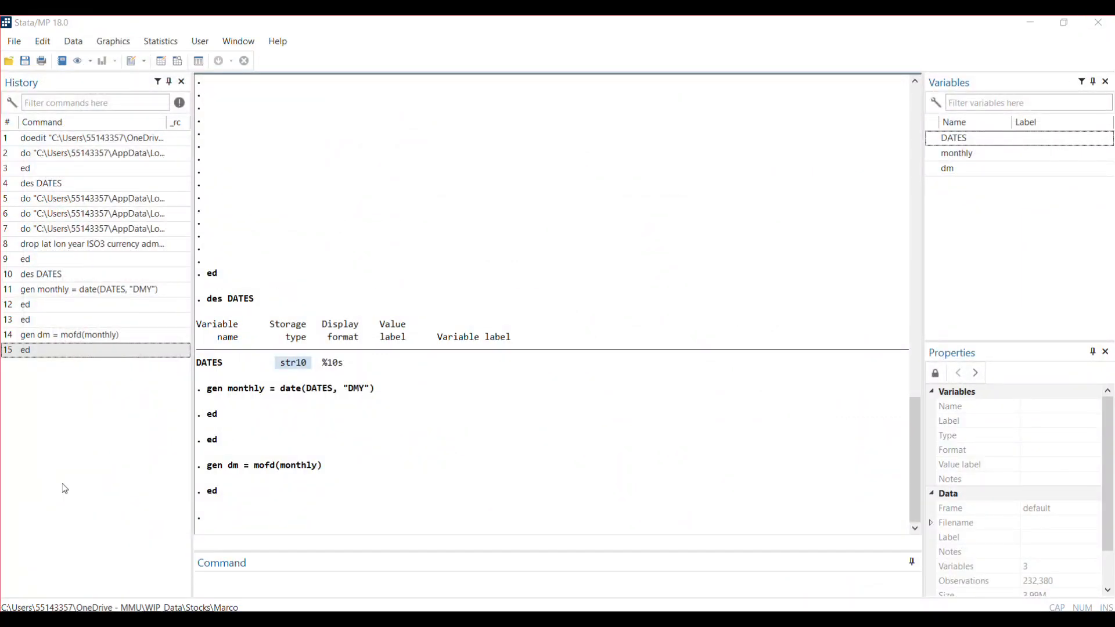
Apply the %tm display format to dm so values read like 2007m1
click(427, 576)
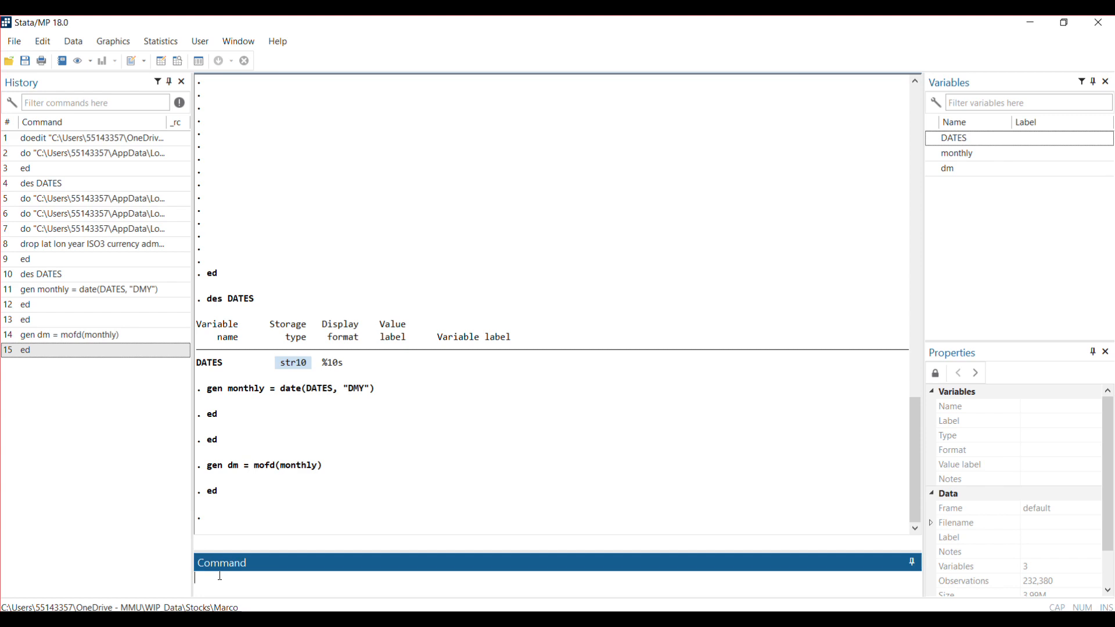
text(format dm %tm)
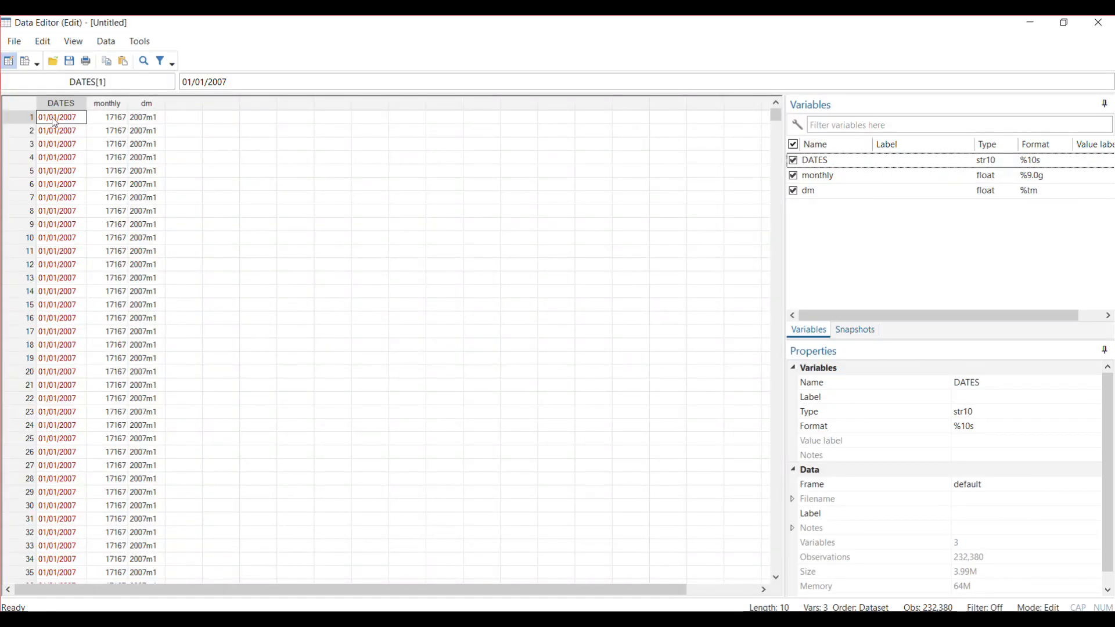
mouse_move(61, 130)
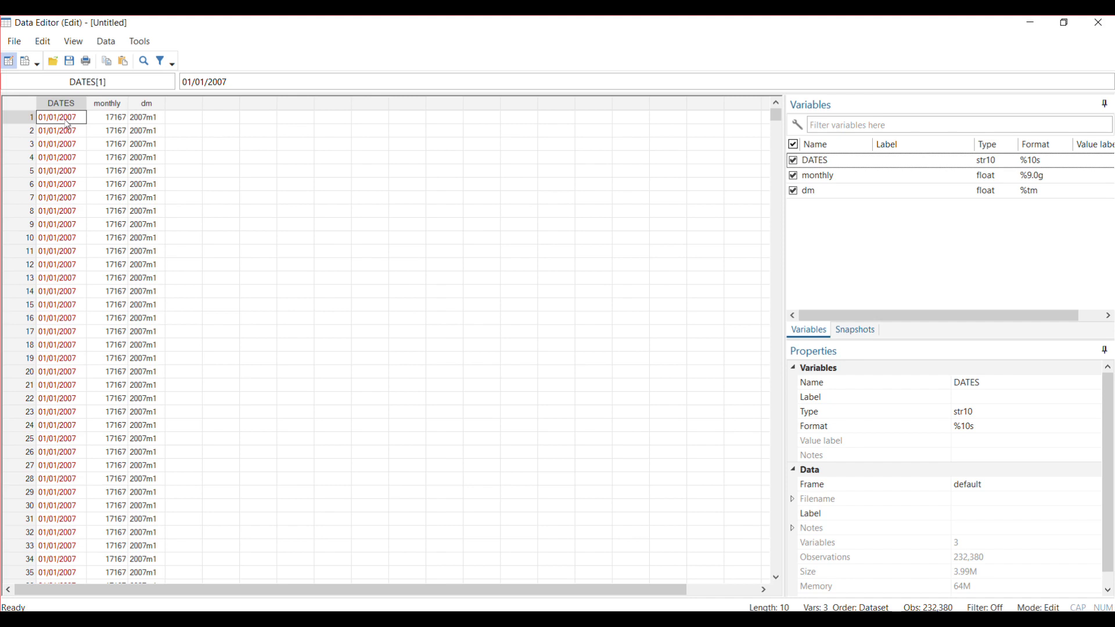
mouse_move(155, 122)
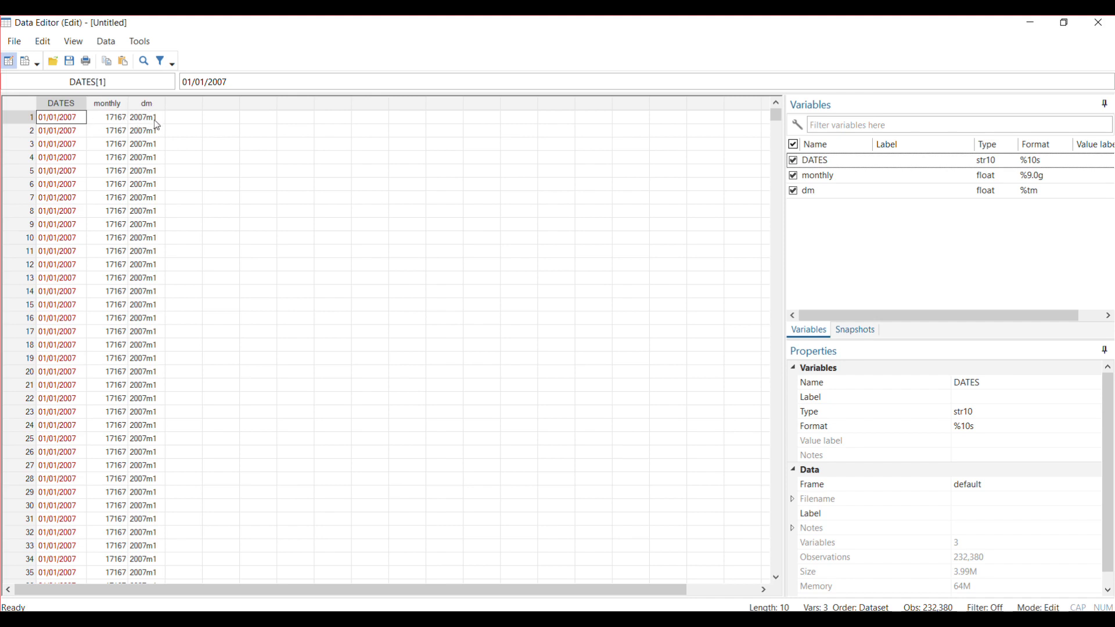
mouse_move(150, 127)
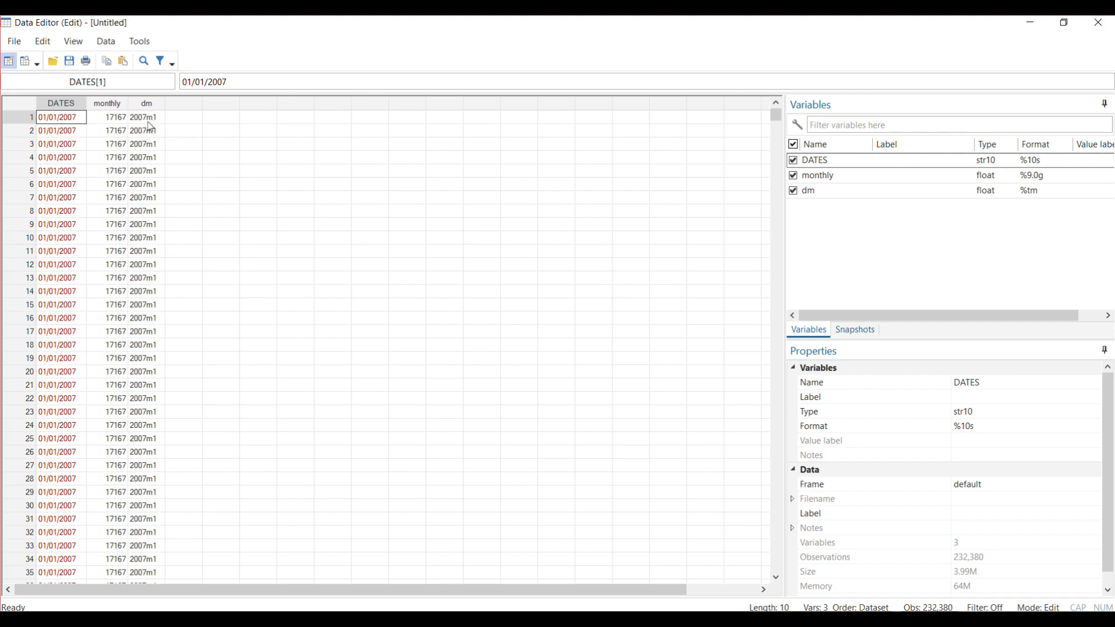
scroll(down, 3)
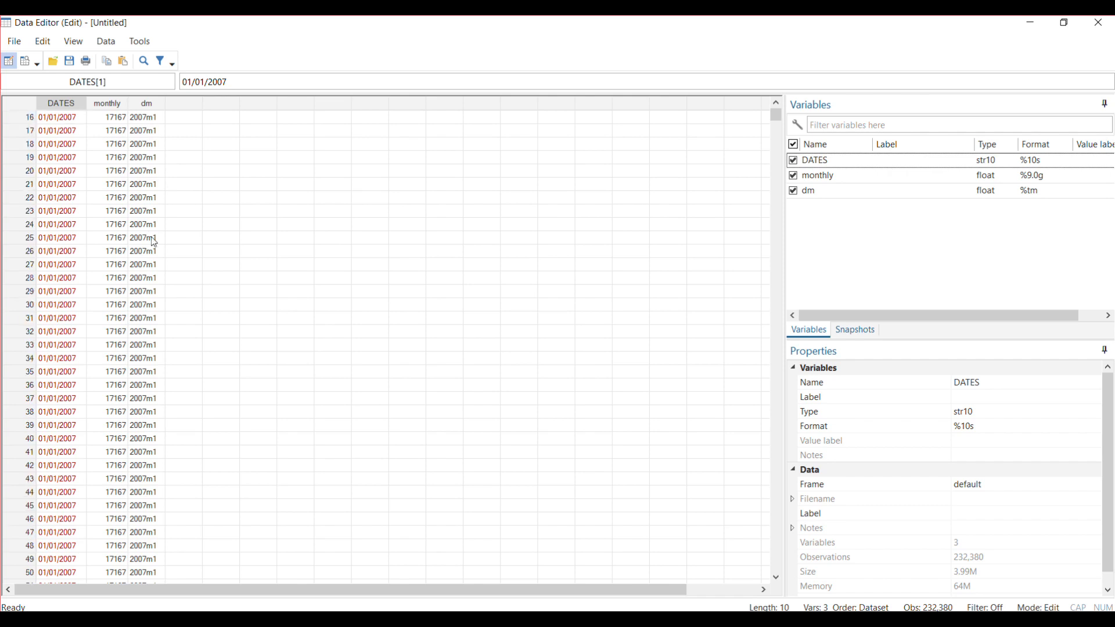
scroll(down, 3)
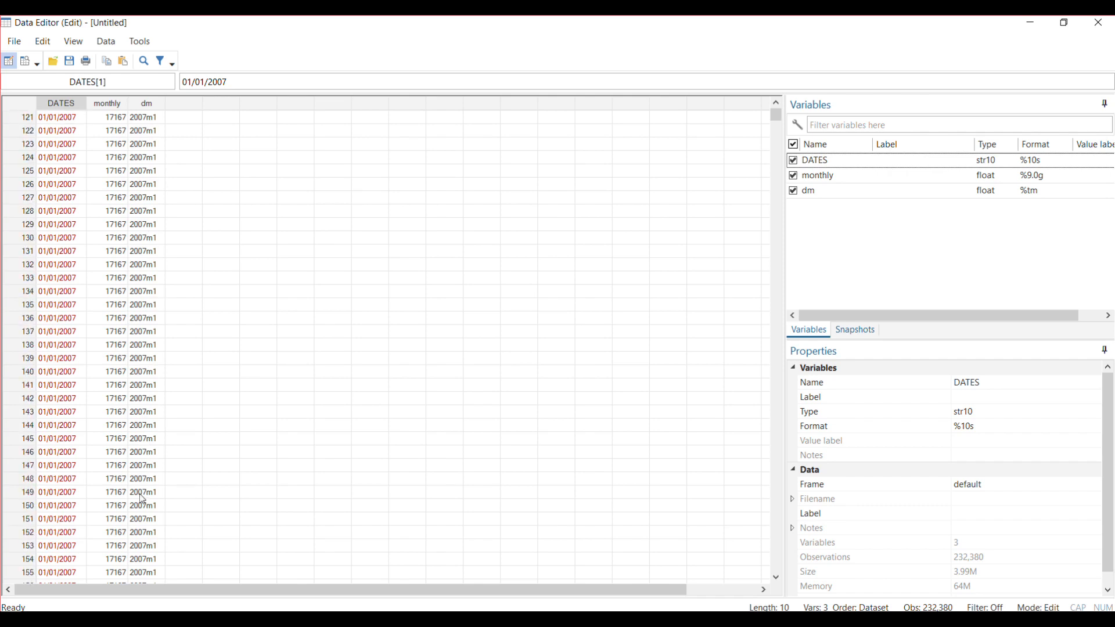
drag(775, 121, 774, 138)
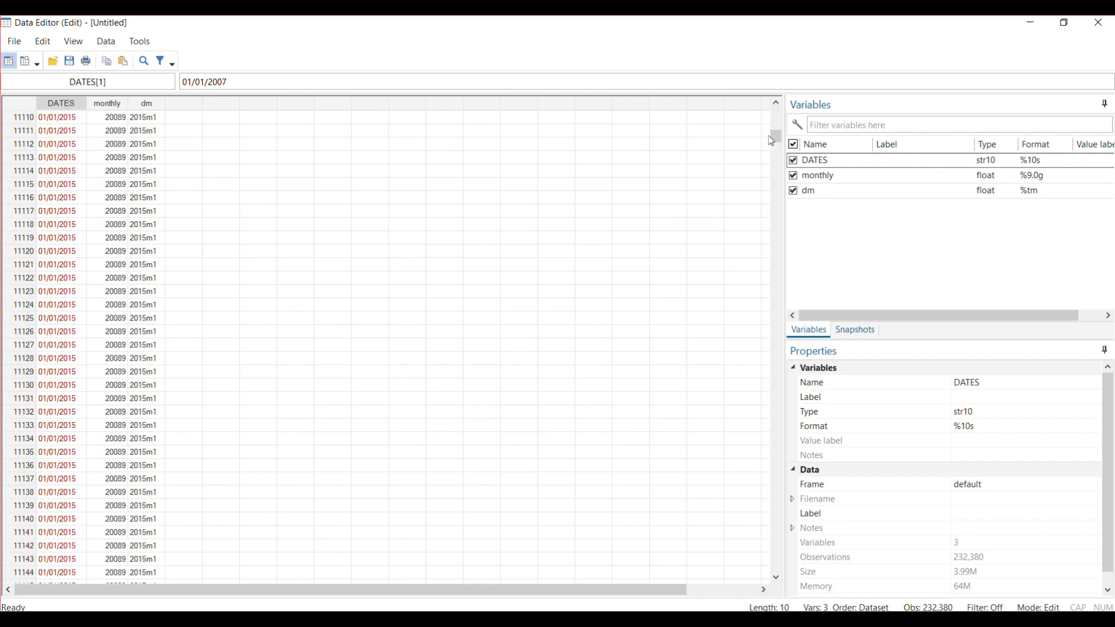
mouse_move(149, 311)
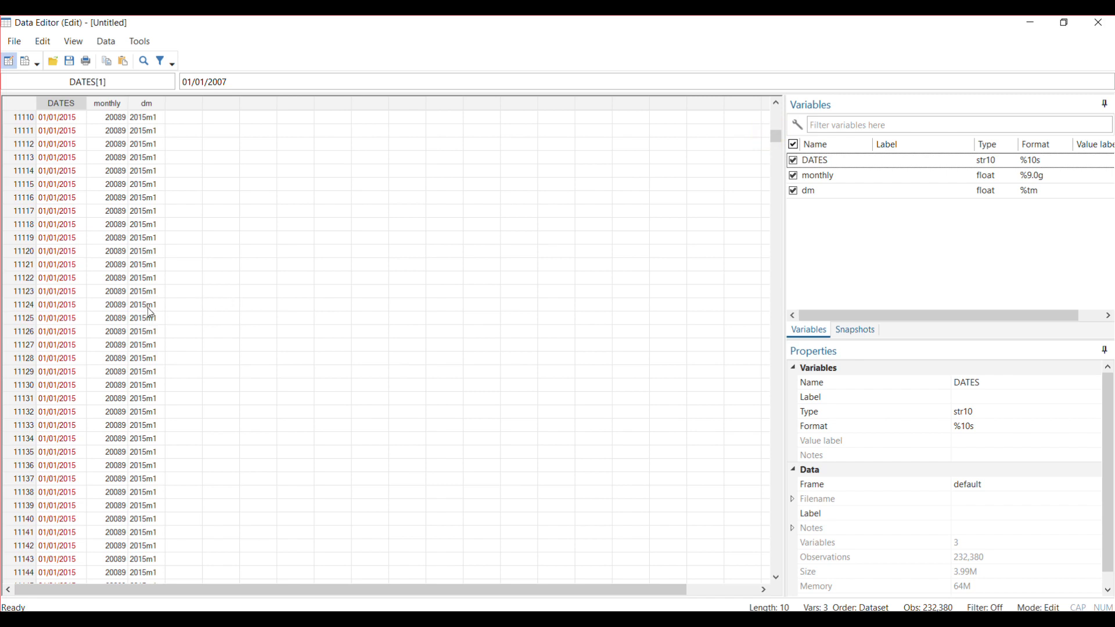
scroll(down, 3)
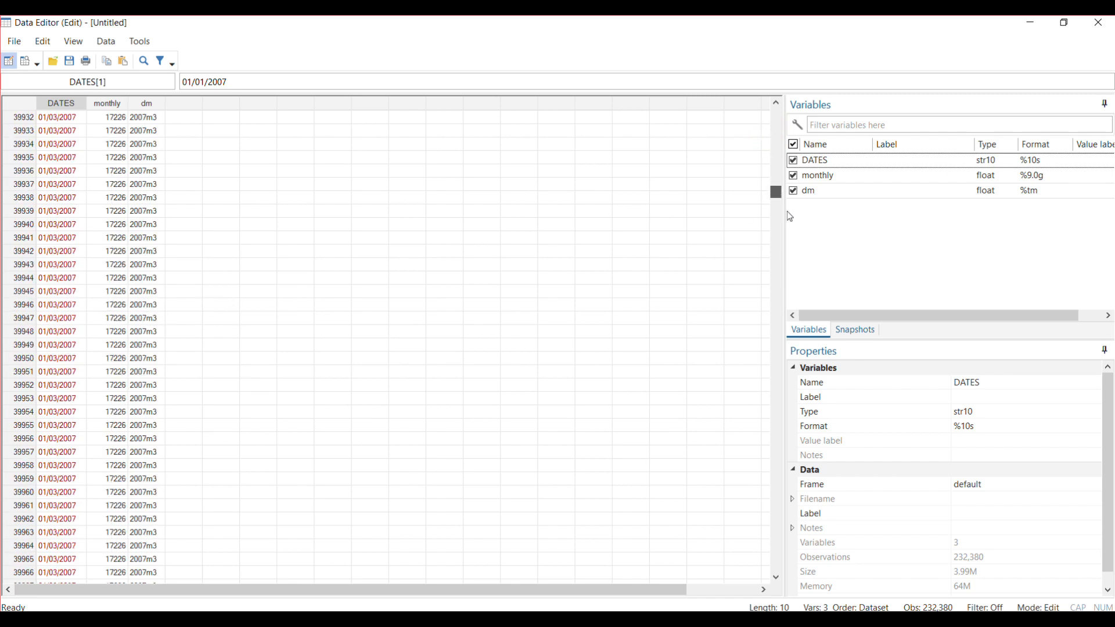
scroll(down, 3)
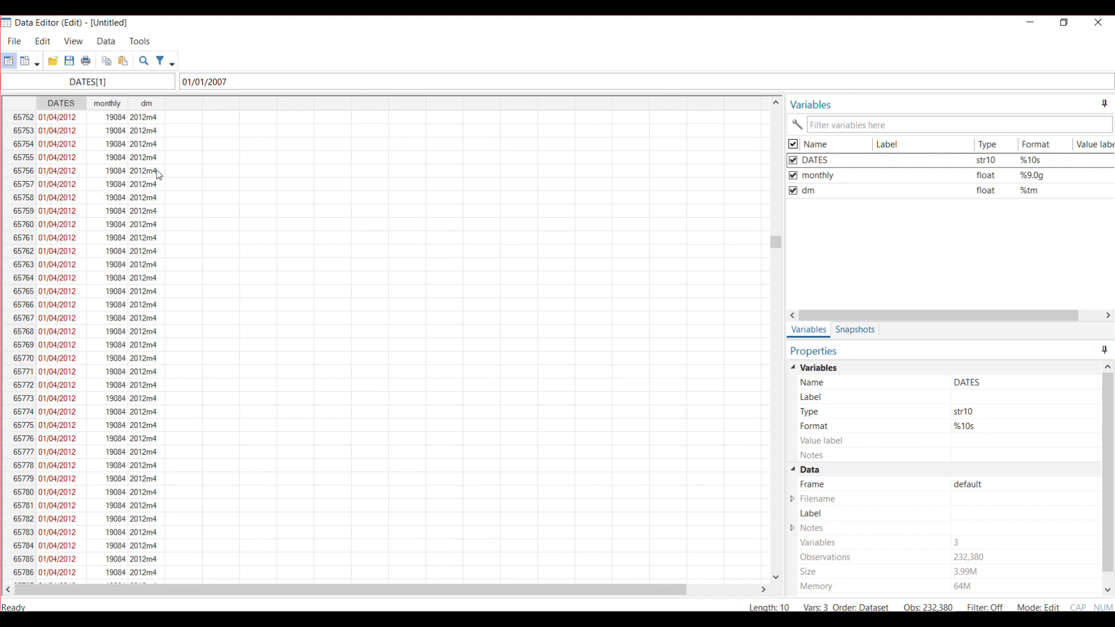
mouse_move(813, 138)
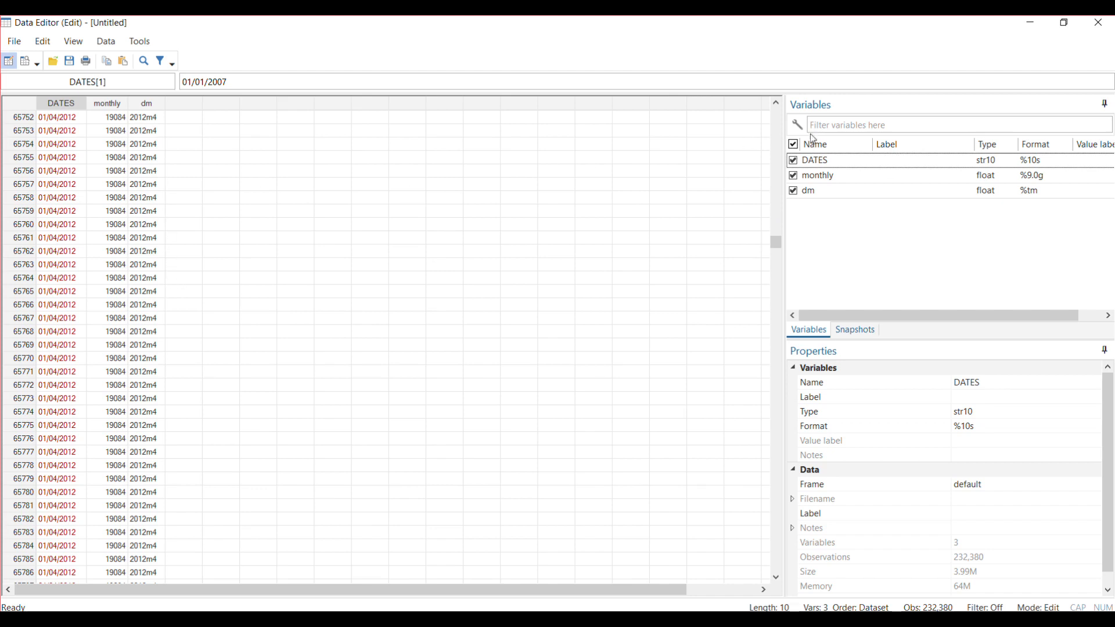
mouse_move(11, 264)
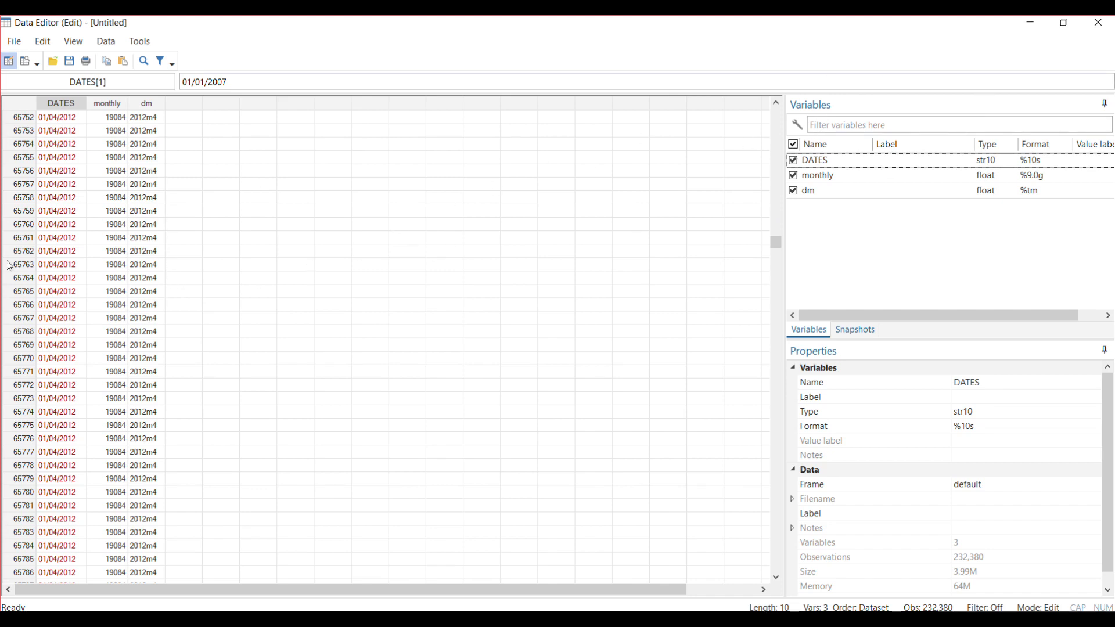